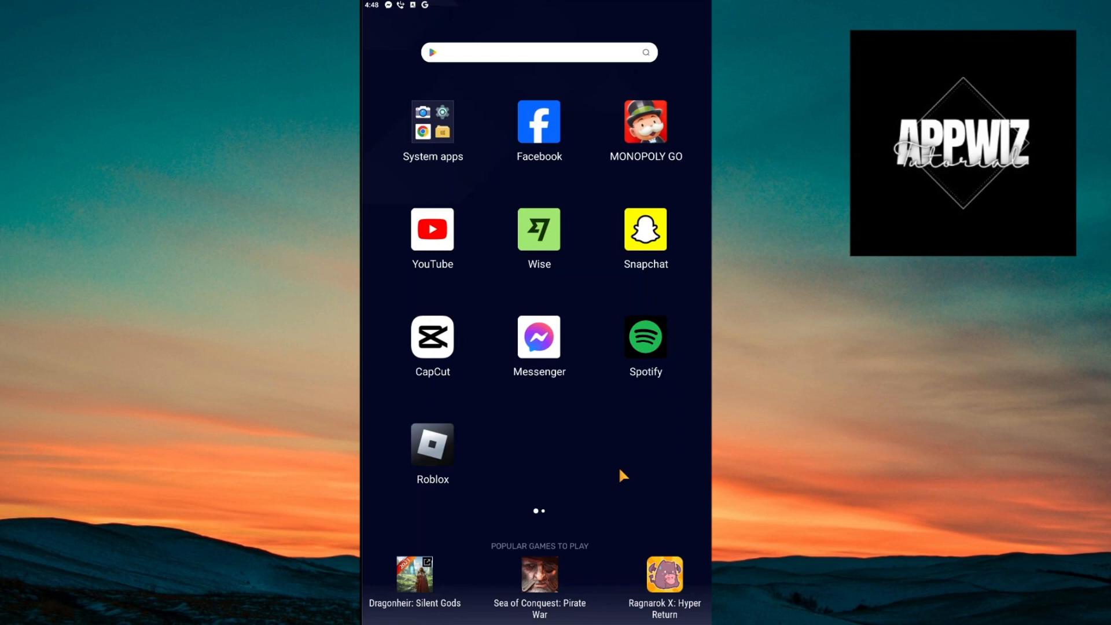
{"action": "mouse_move", "coordinate": [626, 476]}
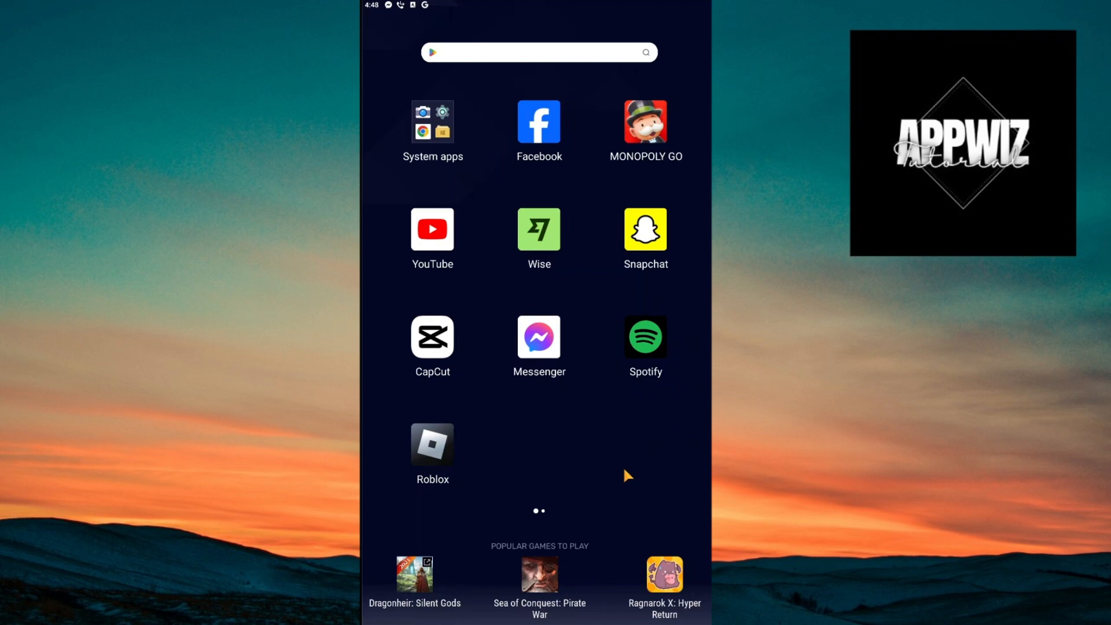
{"action": "mouse_move", "coordinate": [631, 474]}
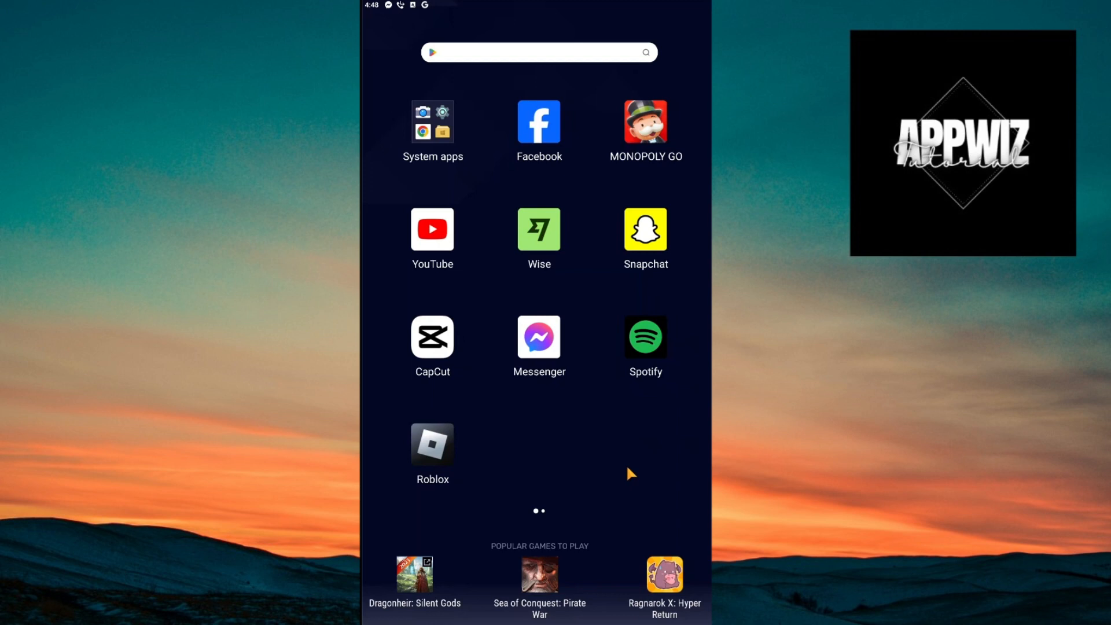
Step: Launch Google Play Store from the System apps folder on the home screen
{"action": "left_click", "coordinate": [432, 121]}
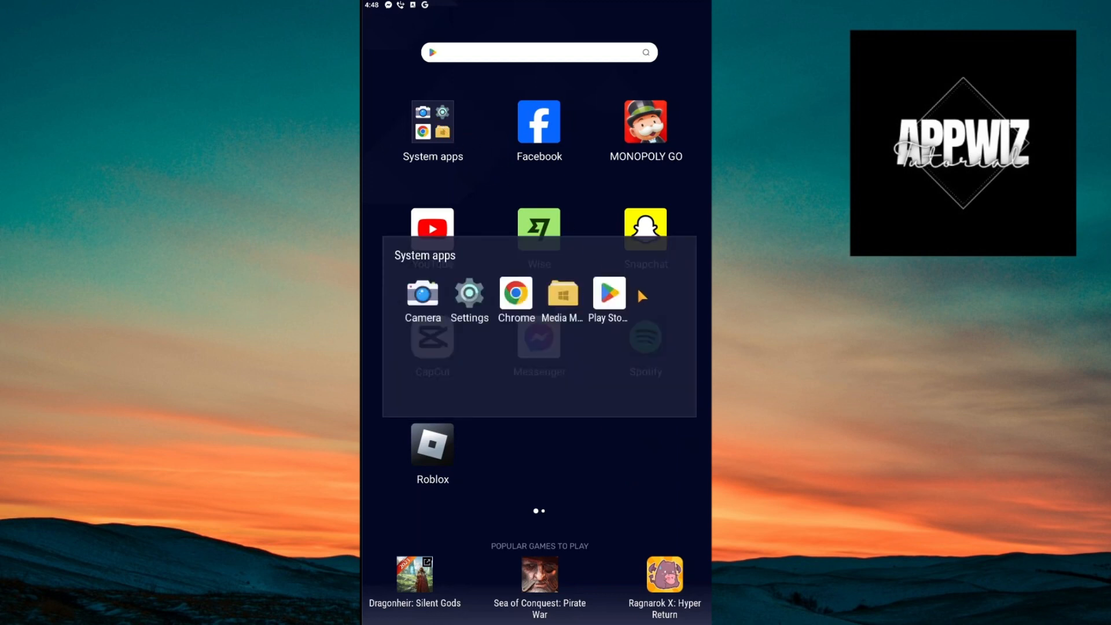
{"action": "mouse_move", "coordinate": [618, 304]}
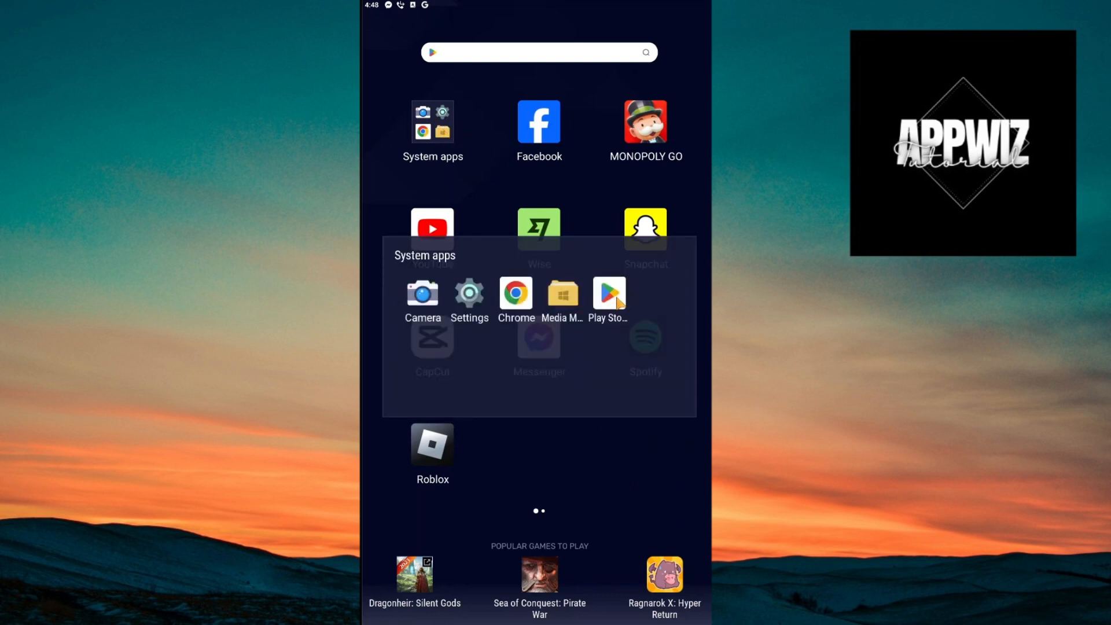
{"action": "left_click", "coordinate": [607, 293]}
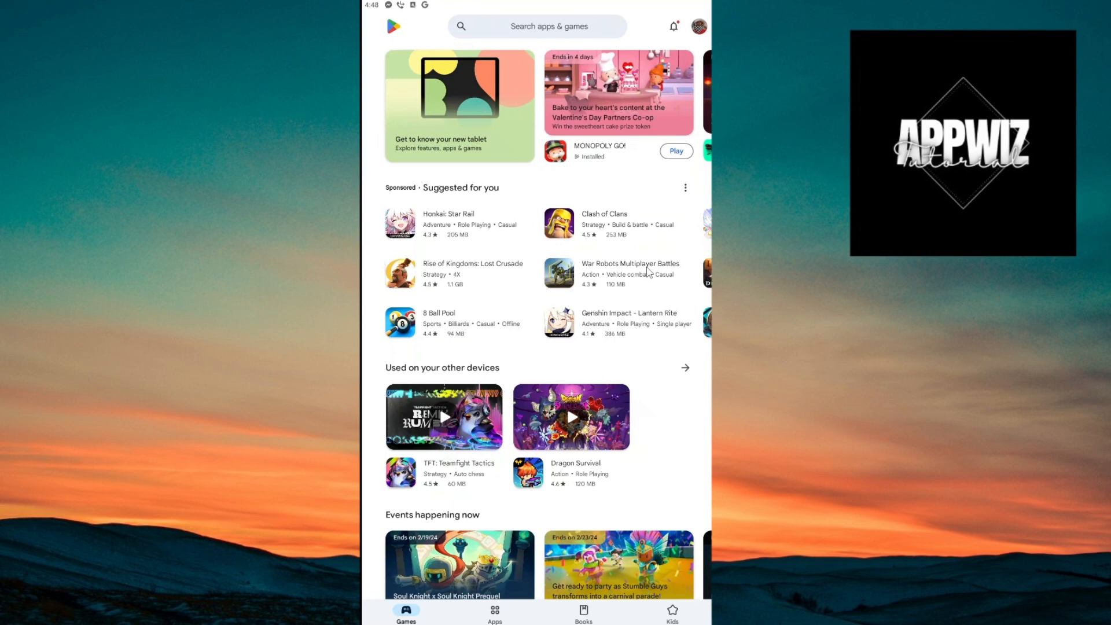
Step: Glance at notifications, return home, and open the profile account menu
{"action": "left_click", "coordinate": [672, 27]}
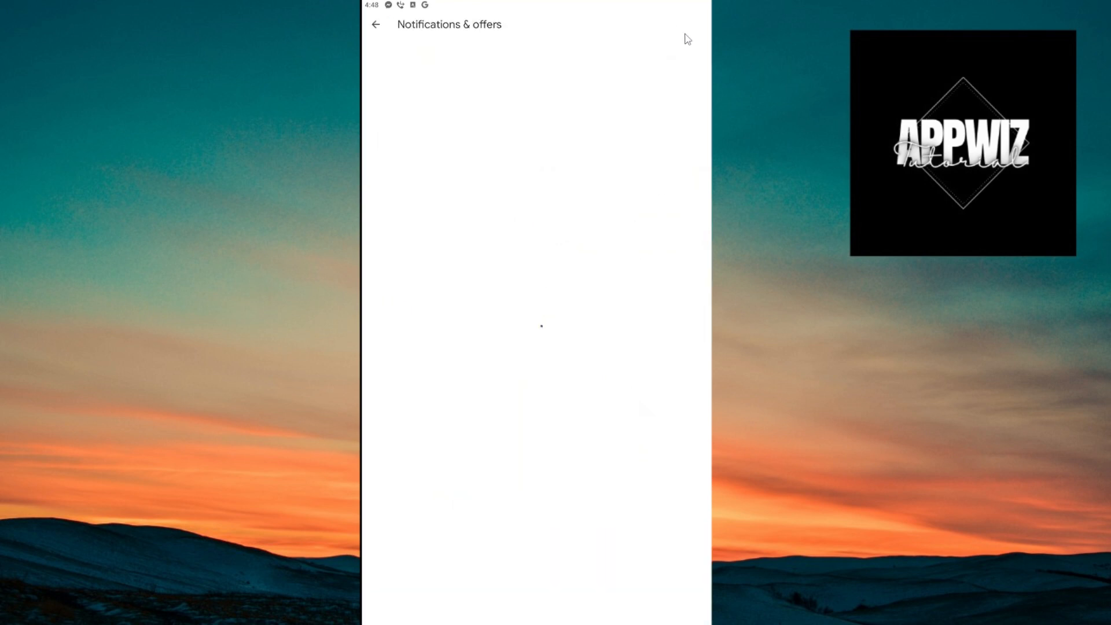
{"action": "left_click", "coordinate": [376, 24]}
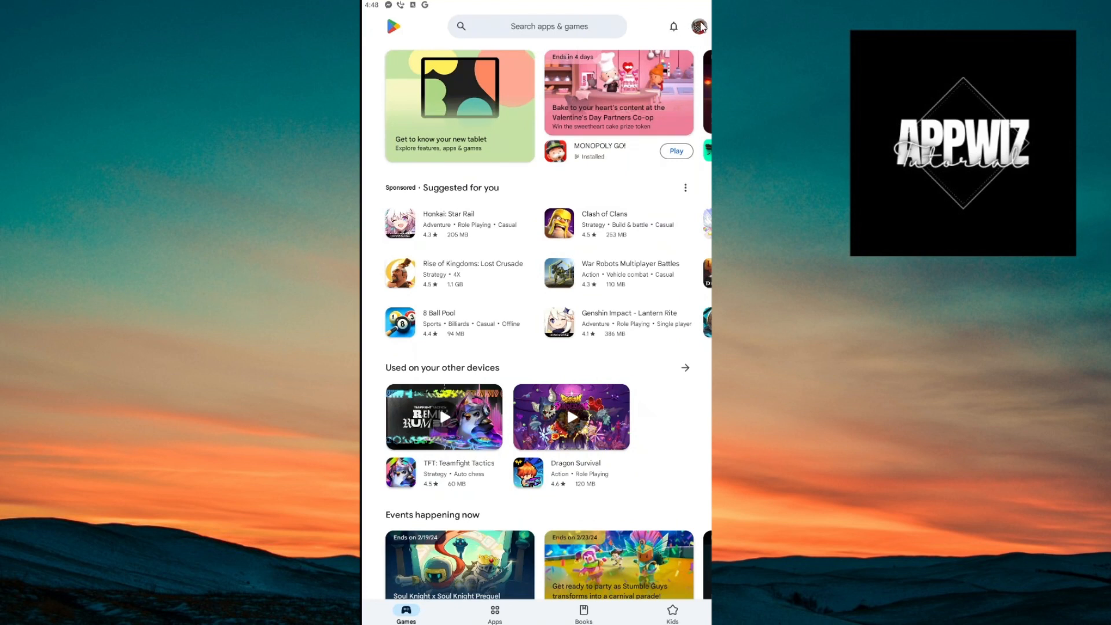
{"action": "left_click", "coordinate": [698, 26]}
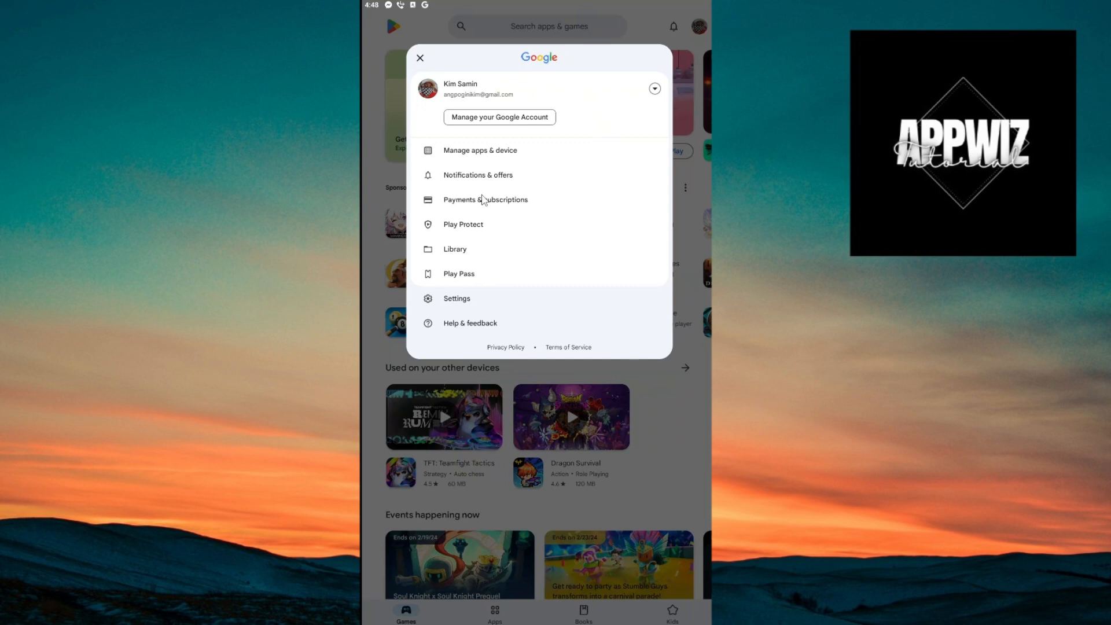
Step: Choose Payments & subscriptions from the account menu
{"action": "left_click", "coordinate": [486, 199]}
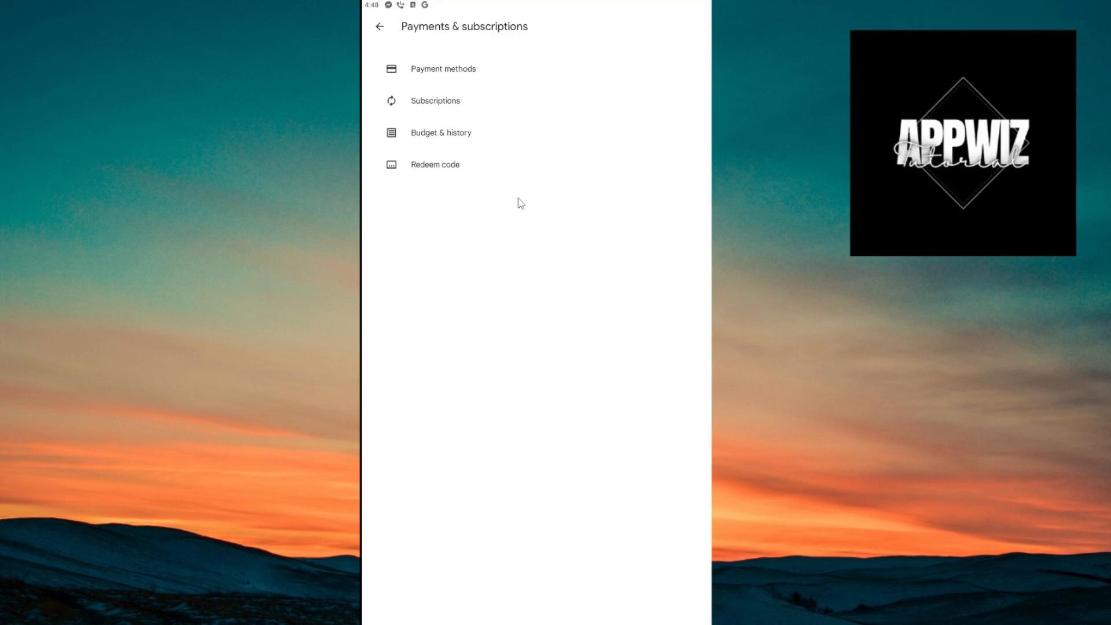
{"action": "mouse_move", "coordinate": [521, 136]}
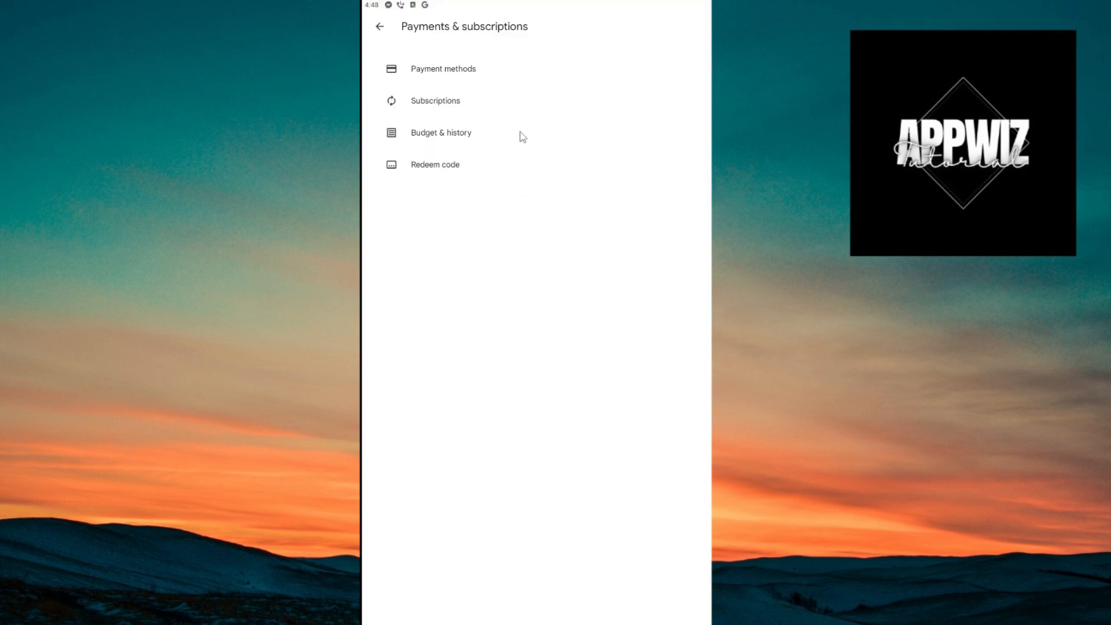
{"action": "mouse_move", "coordinate": [547, 126]}
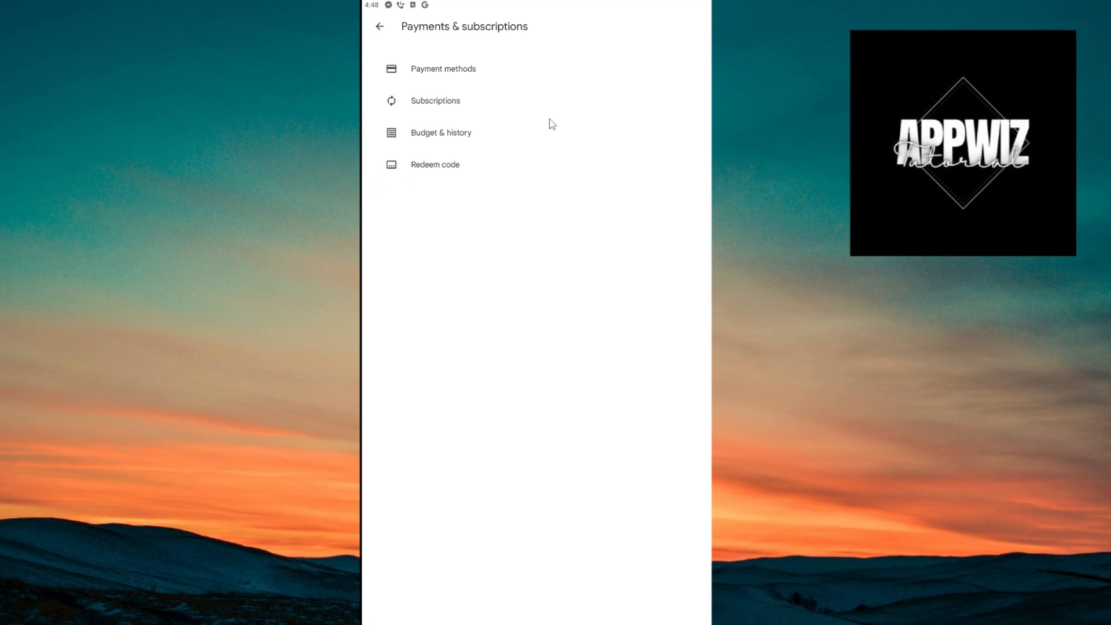
{"action": "mouse_move", "coordinate": [476, 141]}
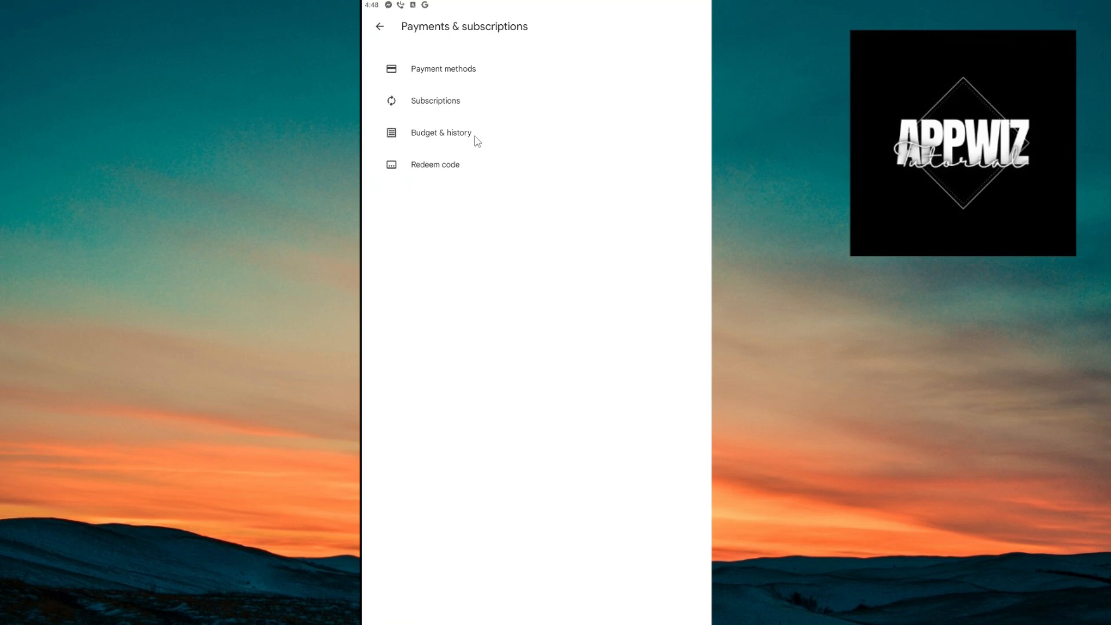
{"action": "mouse_move", "coordinate": [466, 78]}
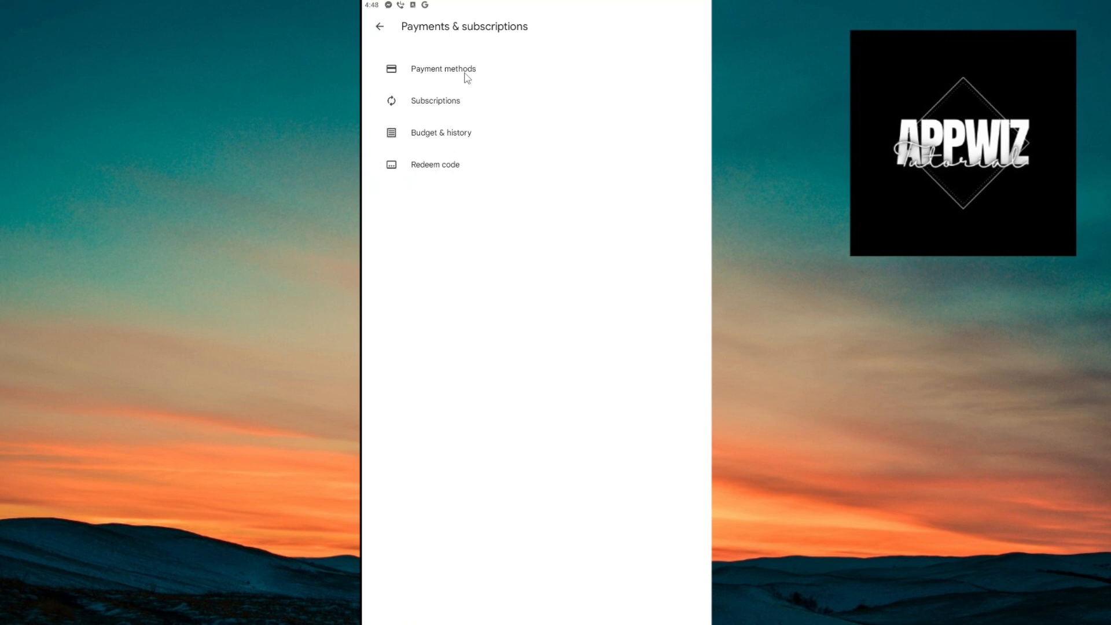
Step: Select Payment methods on the Payments & subscriptions screen
{"action": "left_click", "coordinate": [442, 68]}
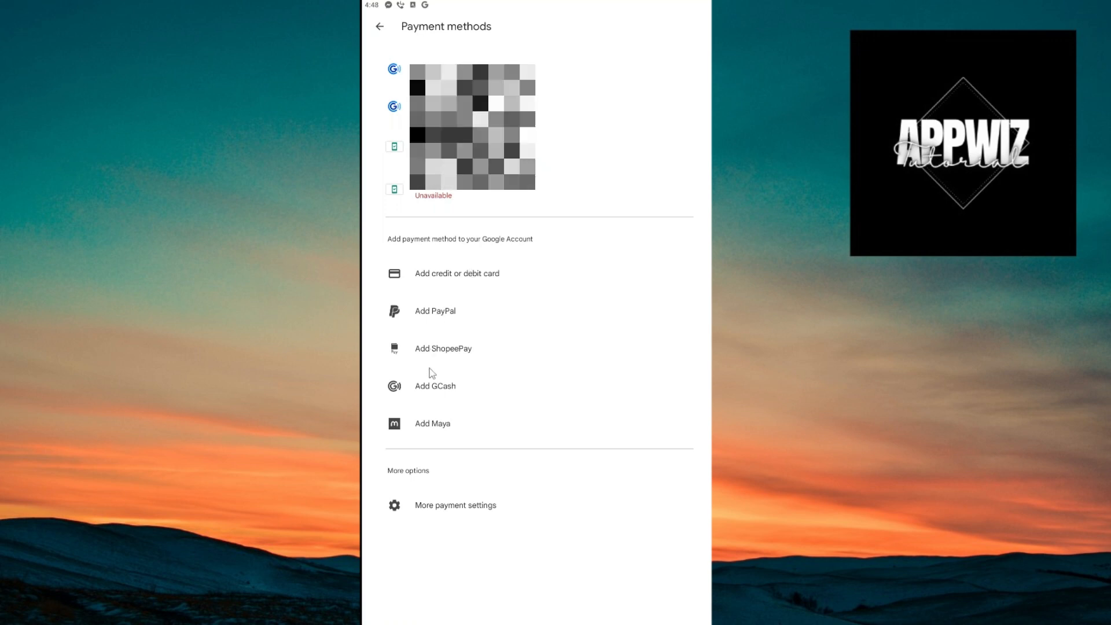
{"action": "mouse_move", "coordinate": [440, 406]}
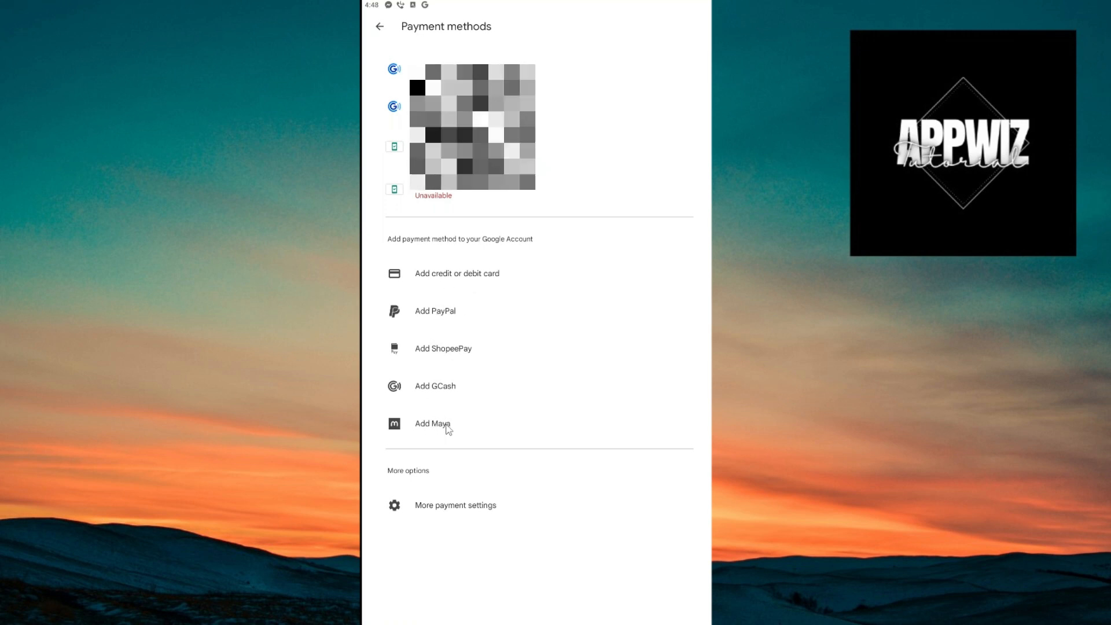
{"action": "mouse_move", "coordinate": [474, 397]}
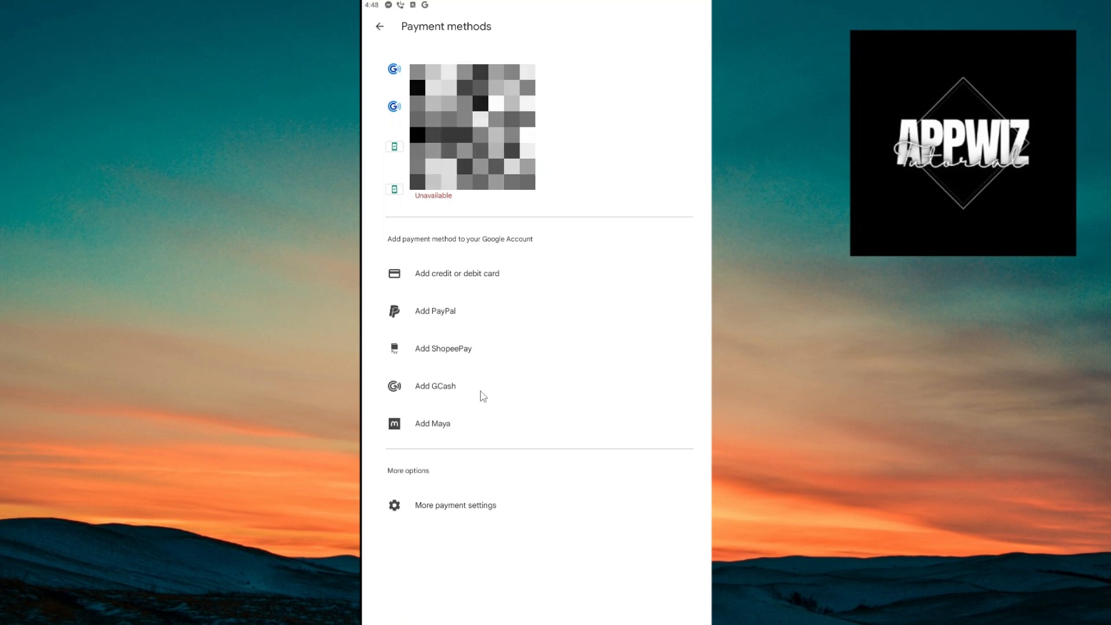
{"action": "mouse_move", "coordinate": [458, 304]}
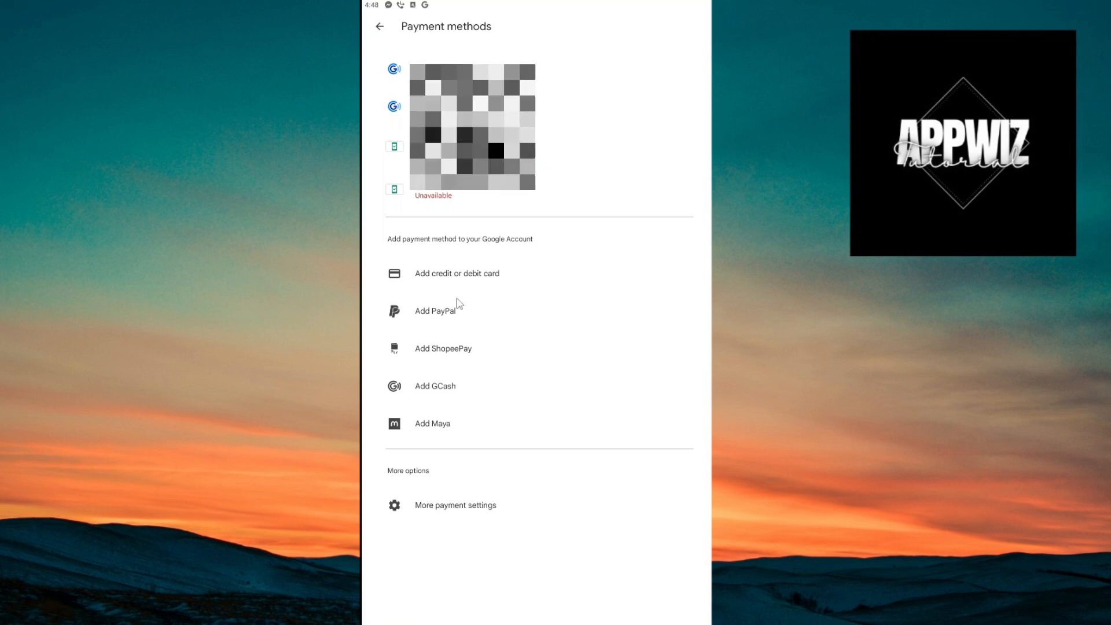